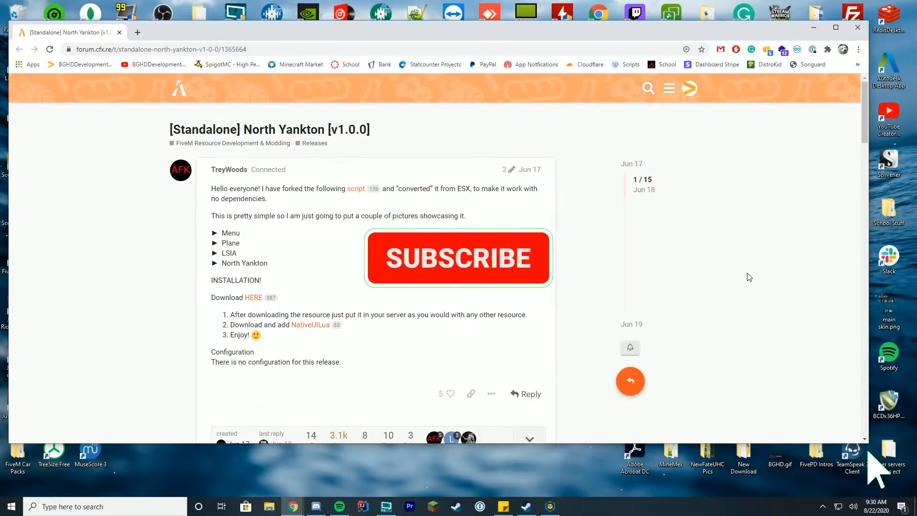
# - Reach the NativeUILua GitHub releases page from the forum post in a new tab
pyautogui.click(459, 258)
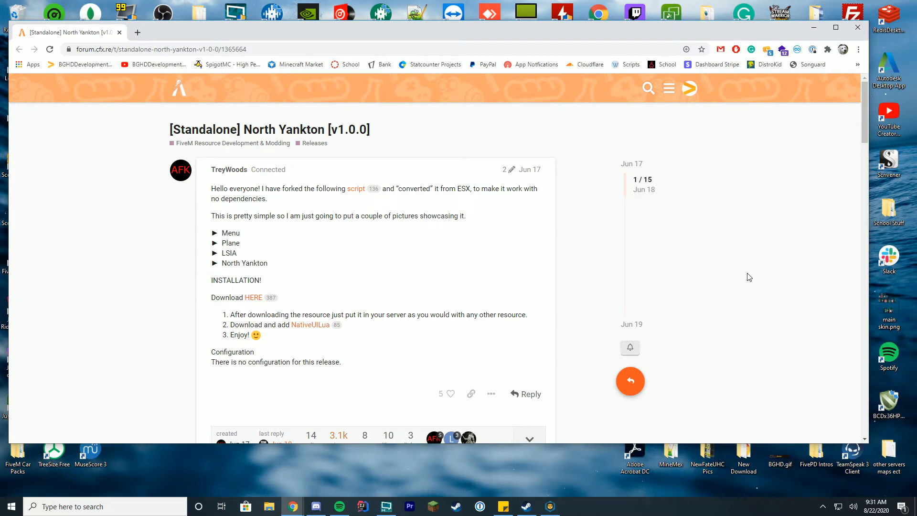
pyautogui.rightClick(310, 324)
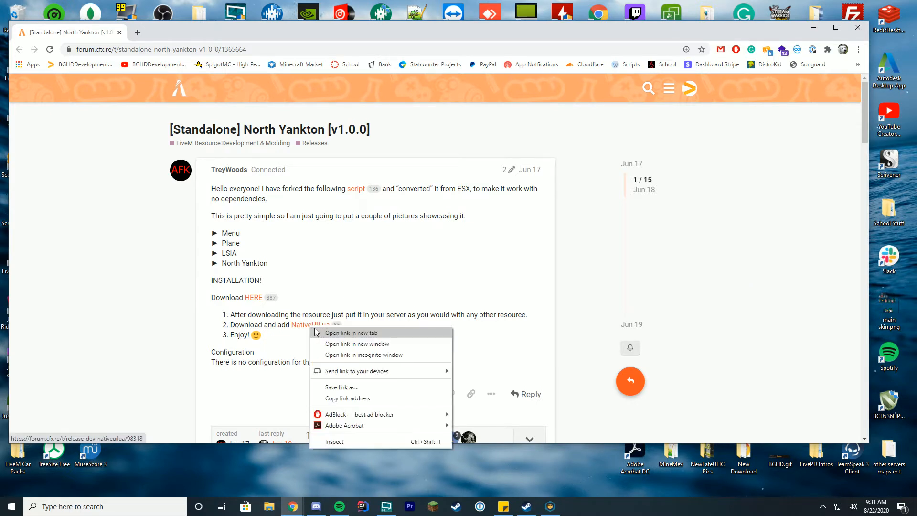
pyautogui.click(351, 333)
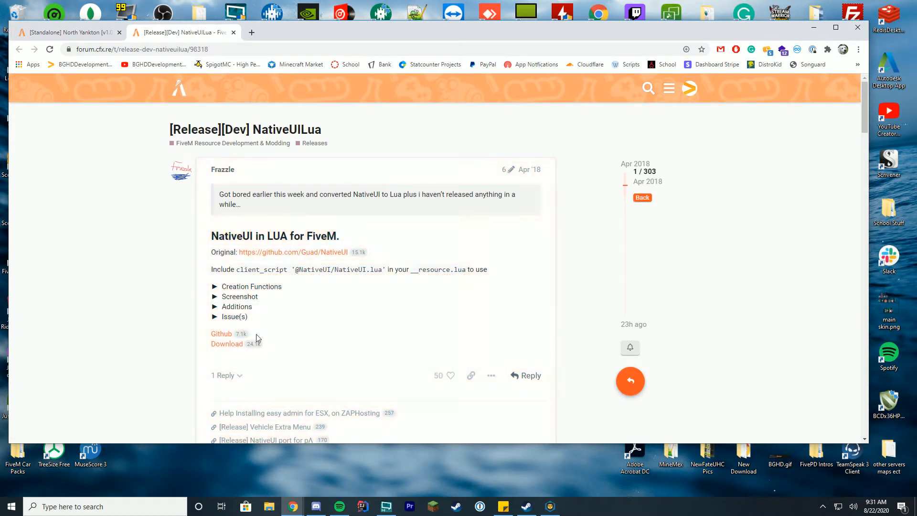
pyautogui.click(227, 343)
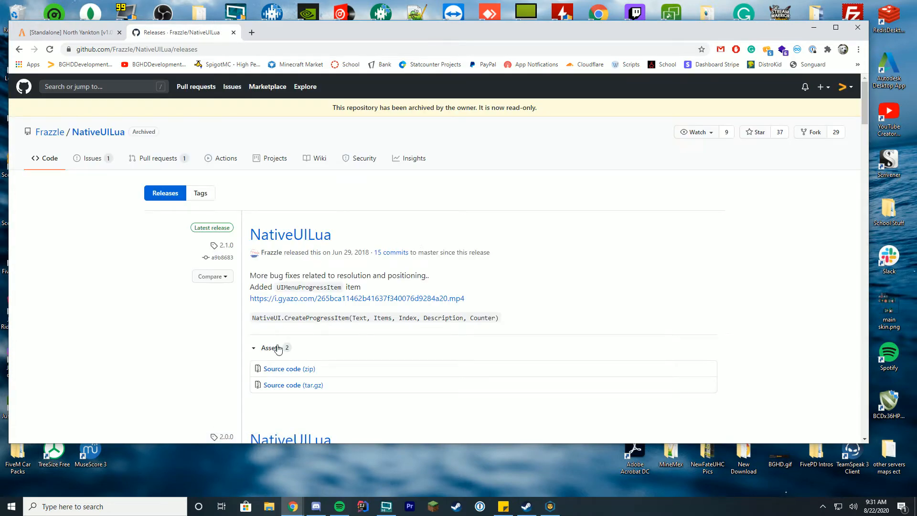
# - Download the NativeUILua 2.1.0 Source code (zip) and return to the North Yankton post
pyautogui.click(282, 369)
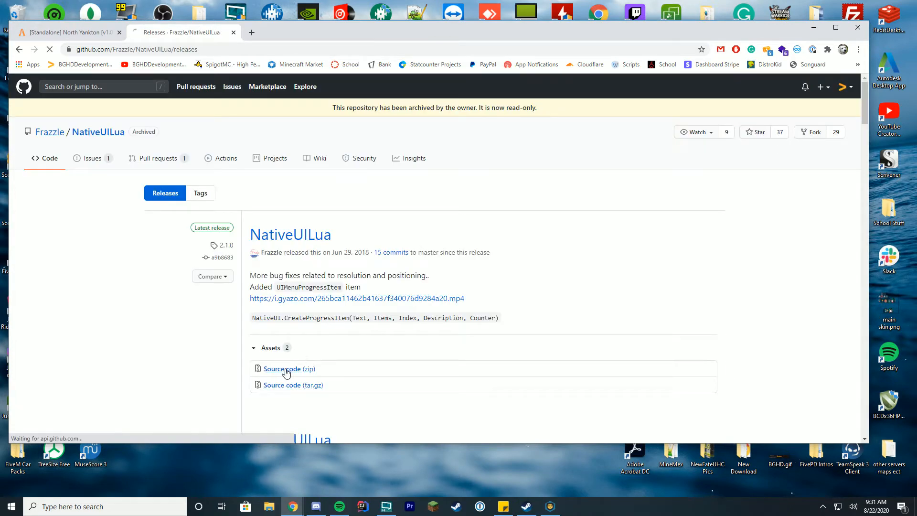
pyautogui.click(285, 369)
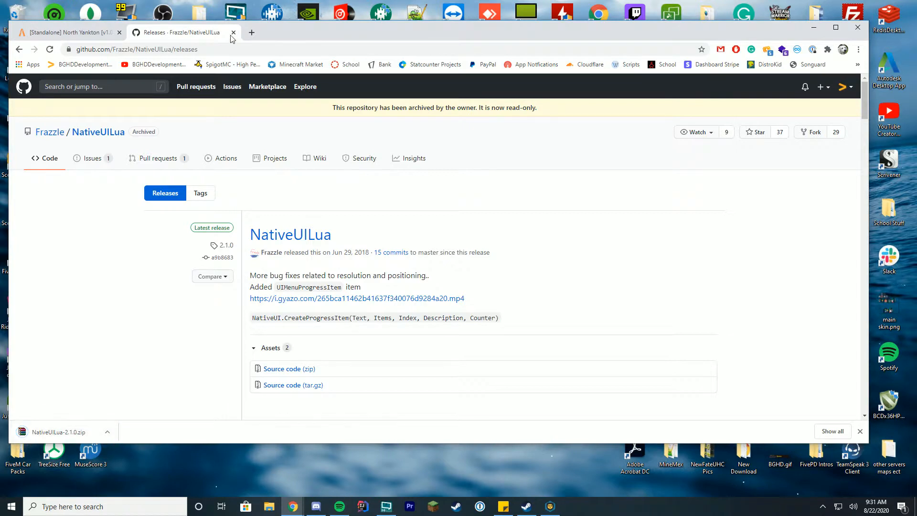
pyautogui.click(233, 33)
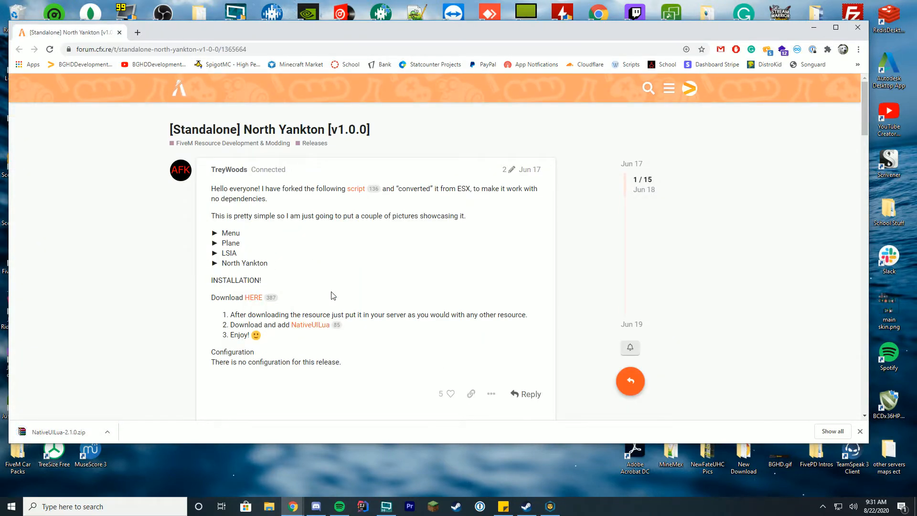
pyautogui.moveTo(254, 300)
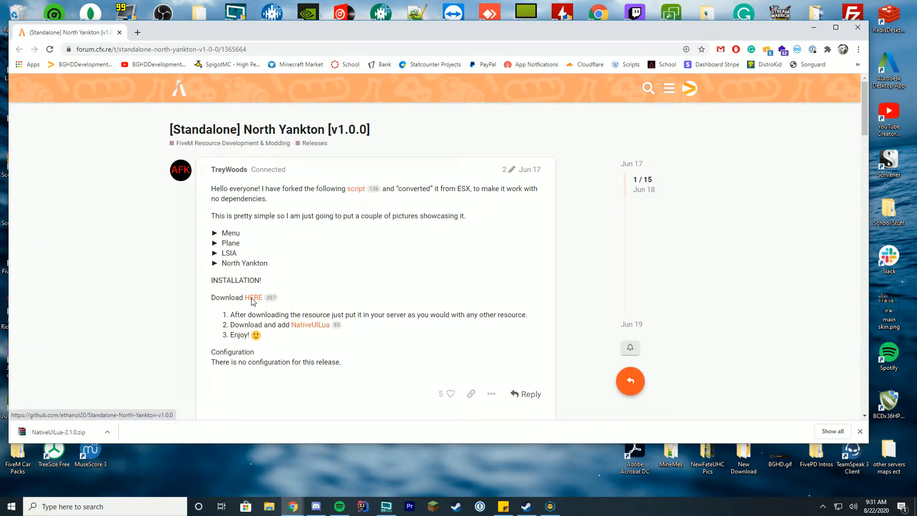
# - Download the North-Yankton repository as a ZIP from its GitHub Code dropdown
pyautogui.click(253, 298)
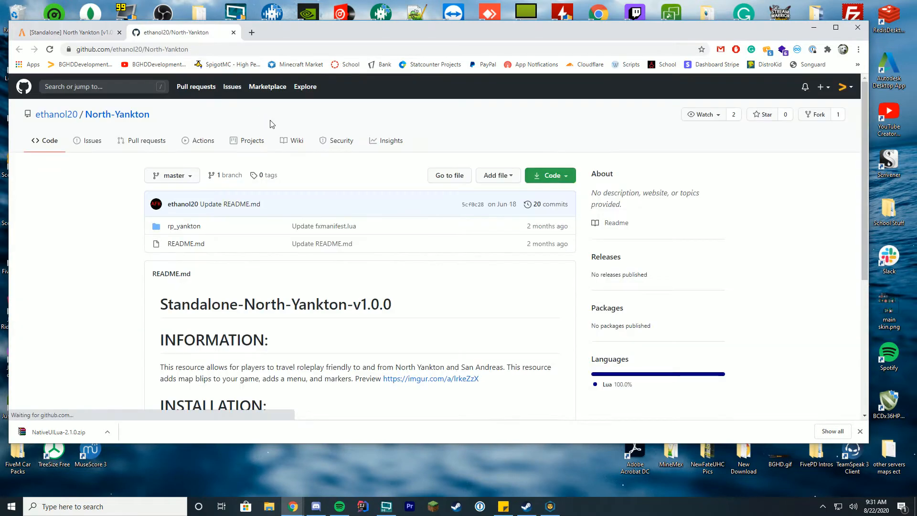
pyautogui.scroll(-3)
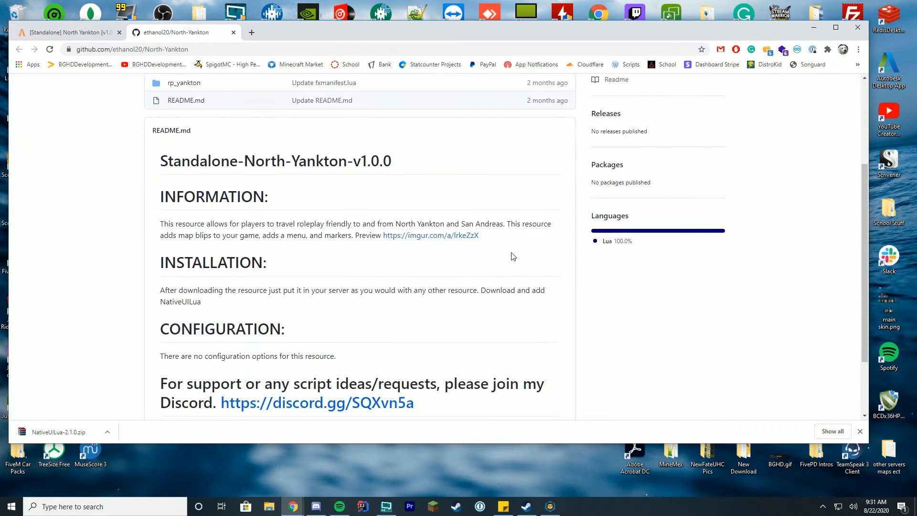
pyautogui.click(550, 176)
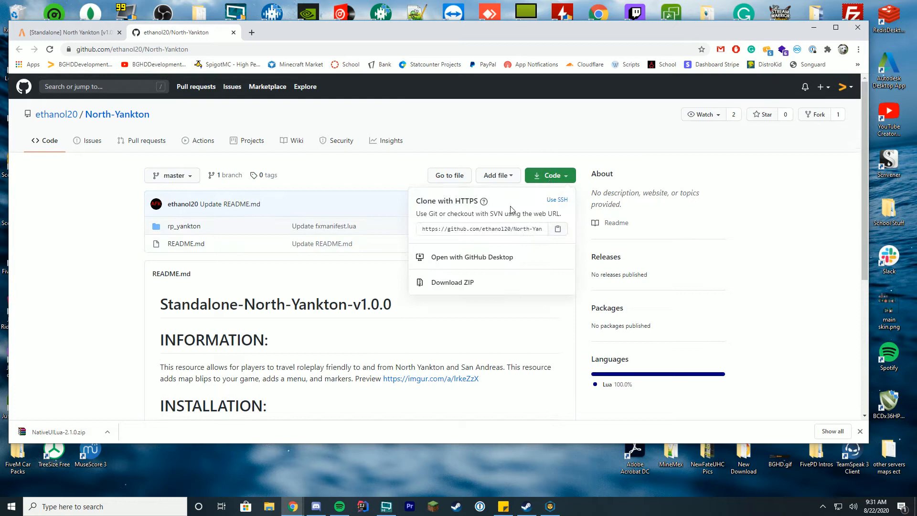
pyautogui.click(452, 282)
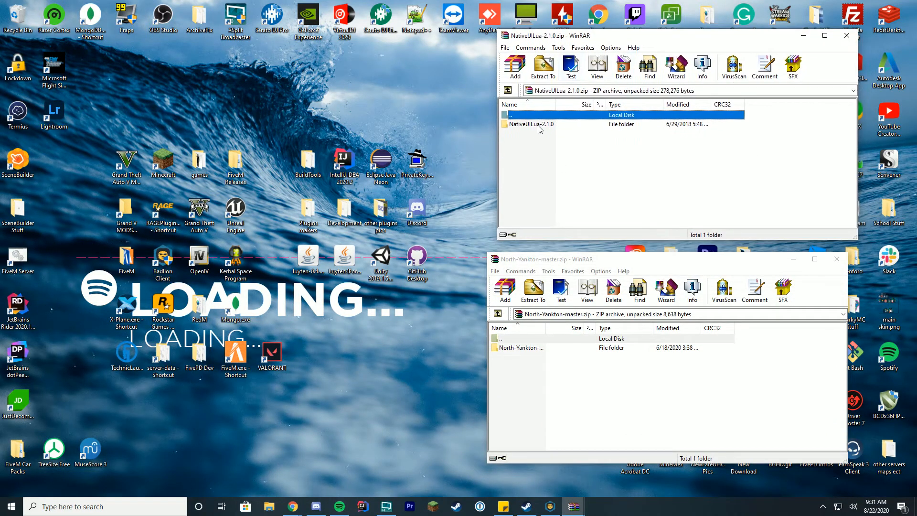
# - Browse into NativeUILua-2.1.0 and North-Yankton-master inside the two WinRAR archives
pyautogui.doubleClick(533, 123)
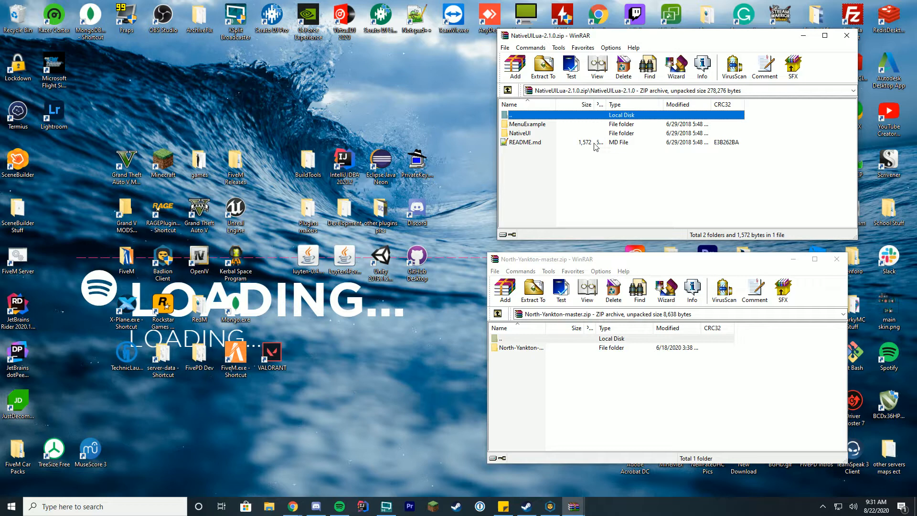
pyautogui.click(520, 133)
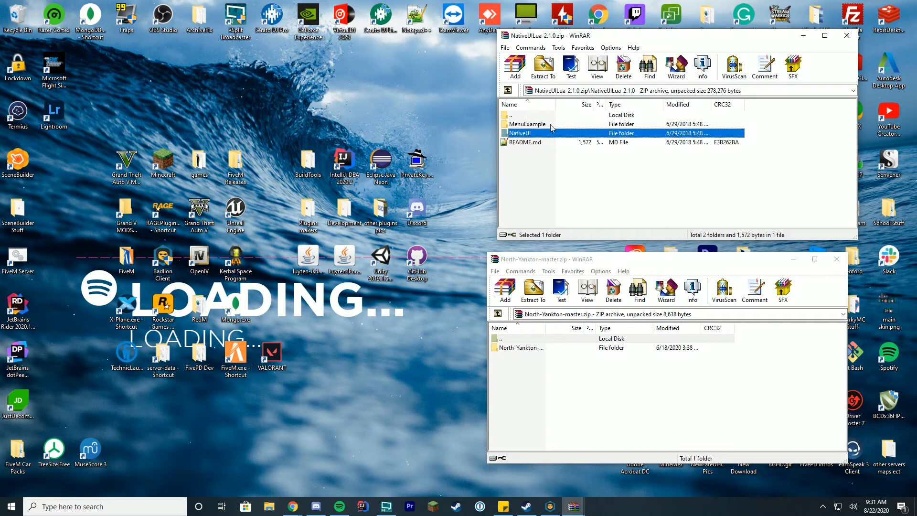
pyautogui.moveTo(544, 259); pyautogui.dragTo(543, 224)
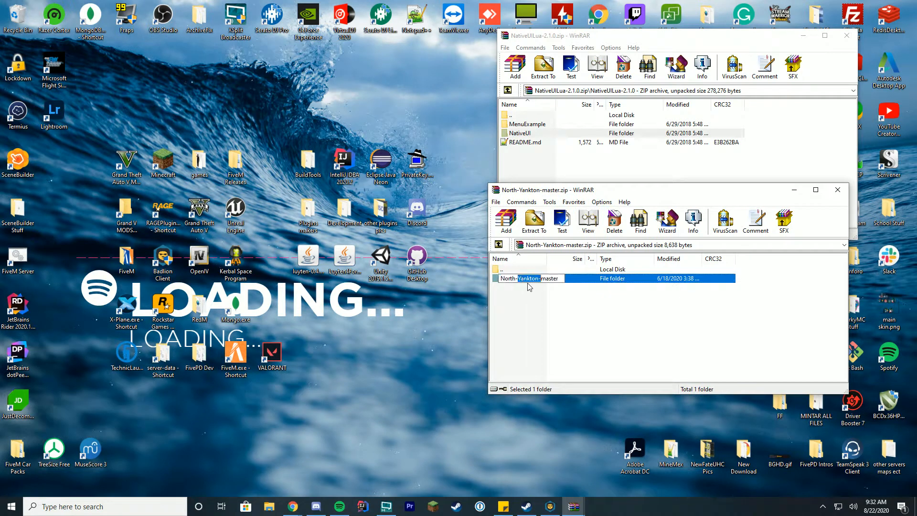
pyautogui.doubleClick(529, 278)
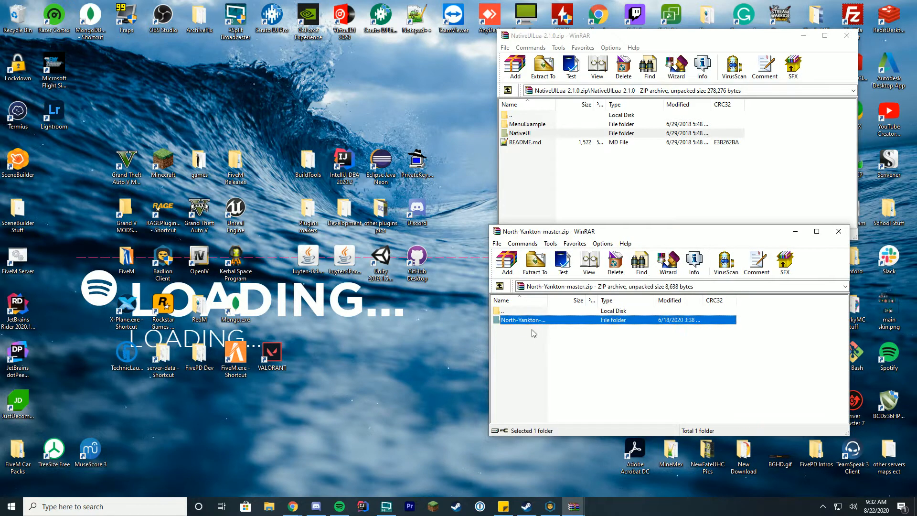
pyautogui.doubleClick(524, 319)
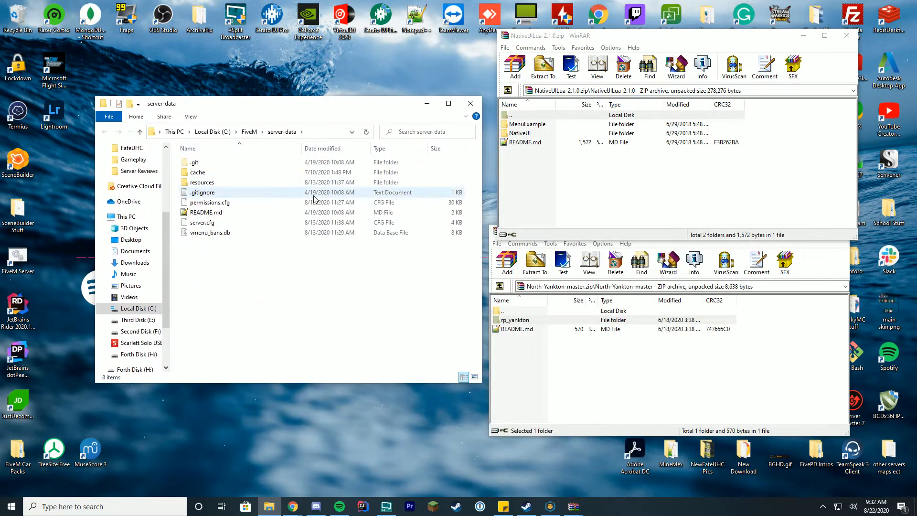
# - Place rp_yankton into server-data\resources beside NativeUI and close the NativeUILua archive
pyautogui.doubleClick(201, 182)
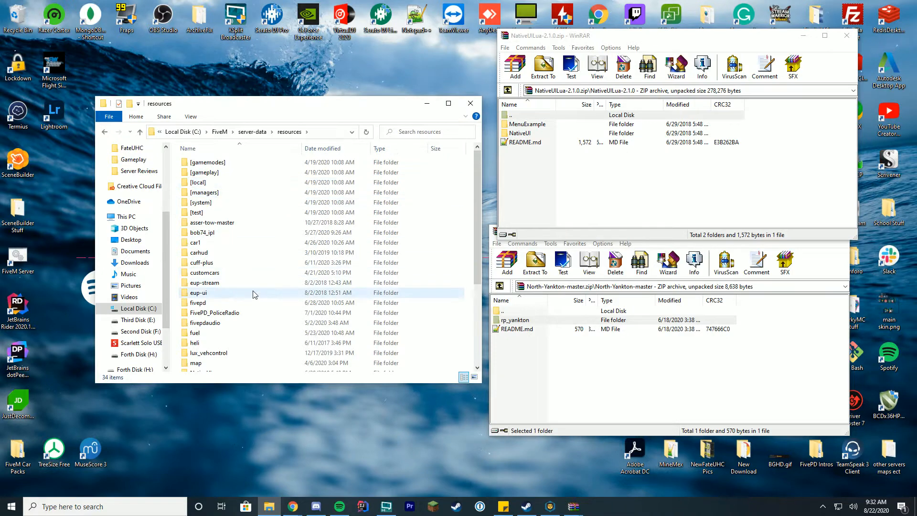
pyautogui.scroll(-3)
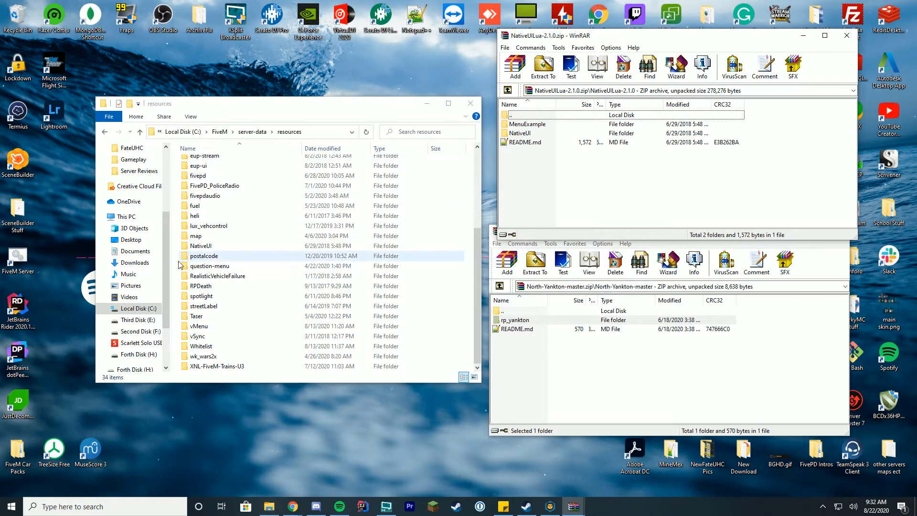
pyautogui.click(519, 133)
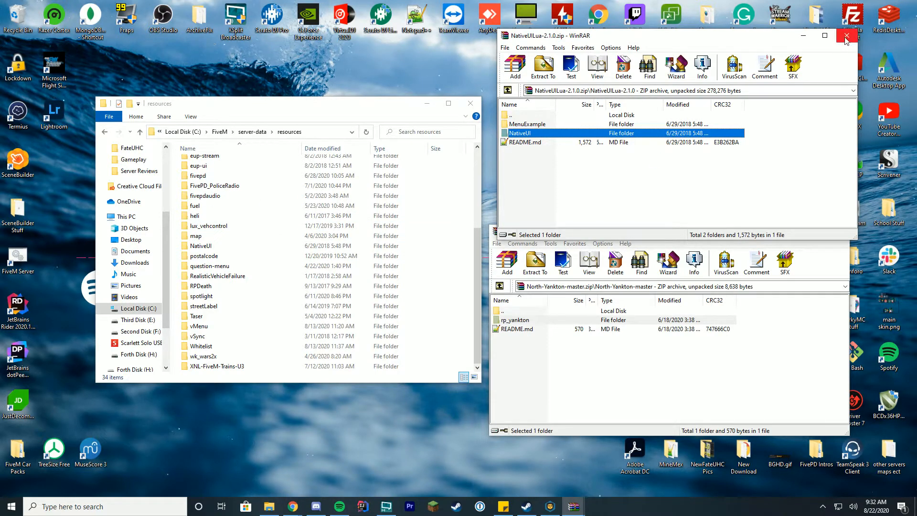
pyautogui.moveTo(846, 39)
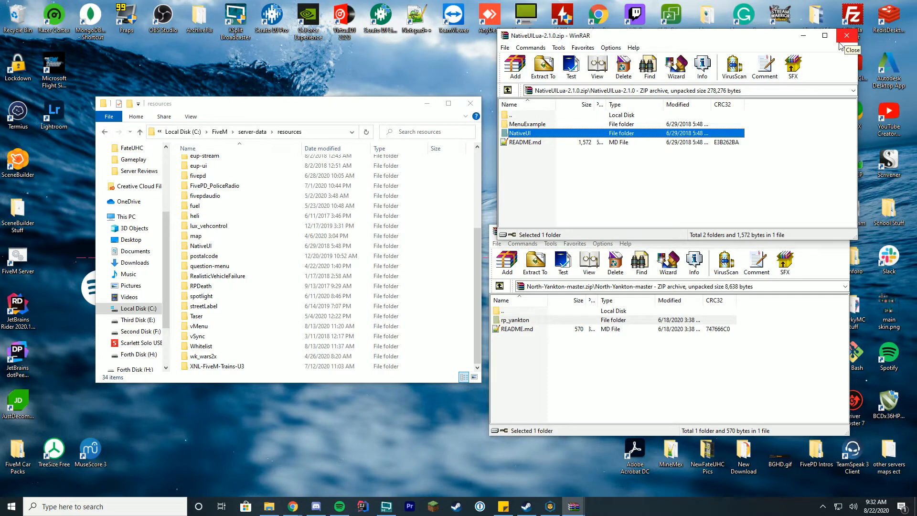
pyautogui.click(845, 37)
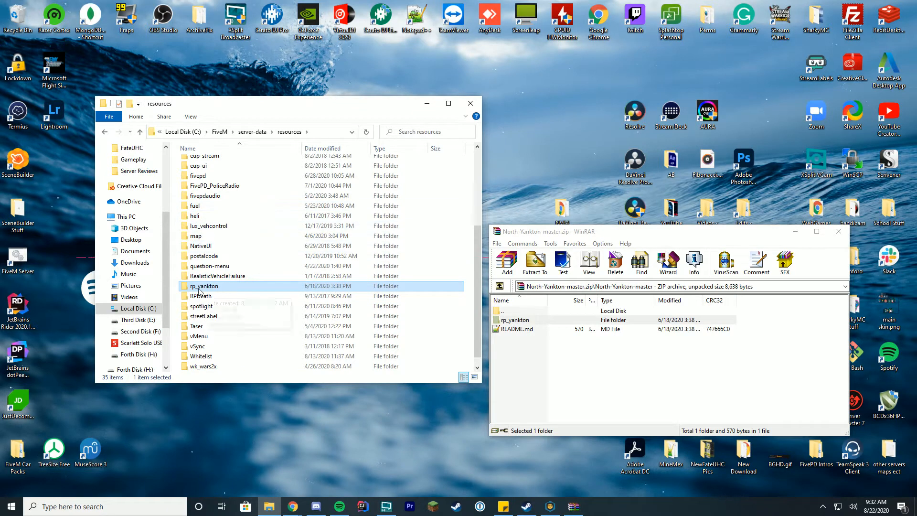
# - Bring up server.cfg for editing from the server-data folder
pyautogui.rightClick(204, 285)
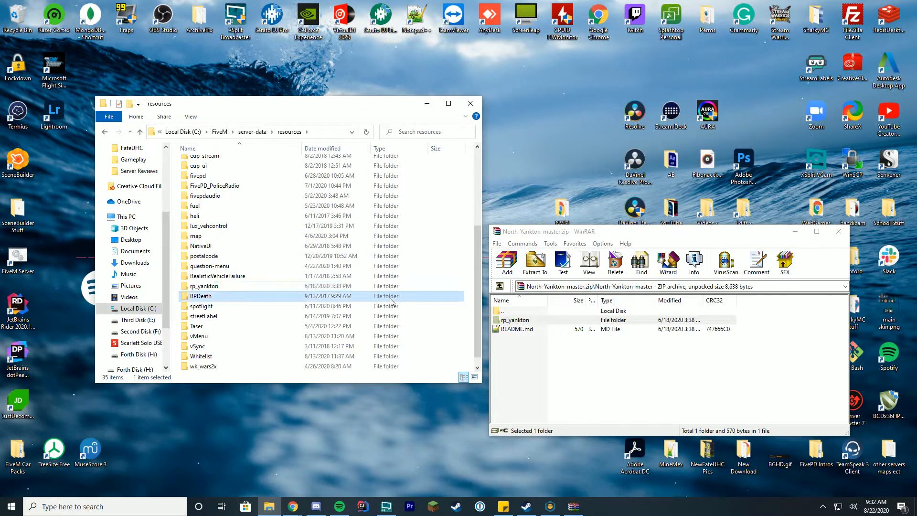
pyautogui.click(203, 285)
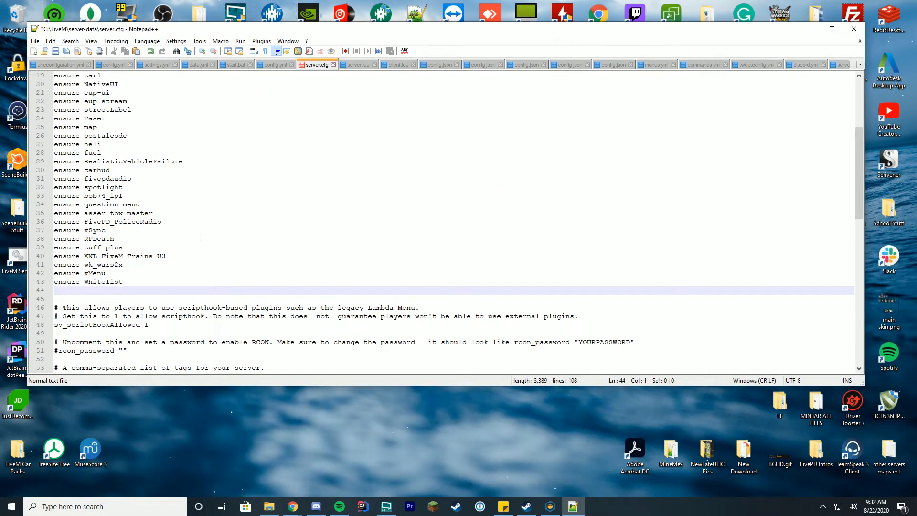
# - Add the line 'ensure rp_yankton' below ensure Whitelist in server.cfg
pyautogui.write('ensure rp_yankton')
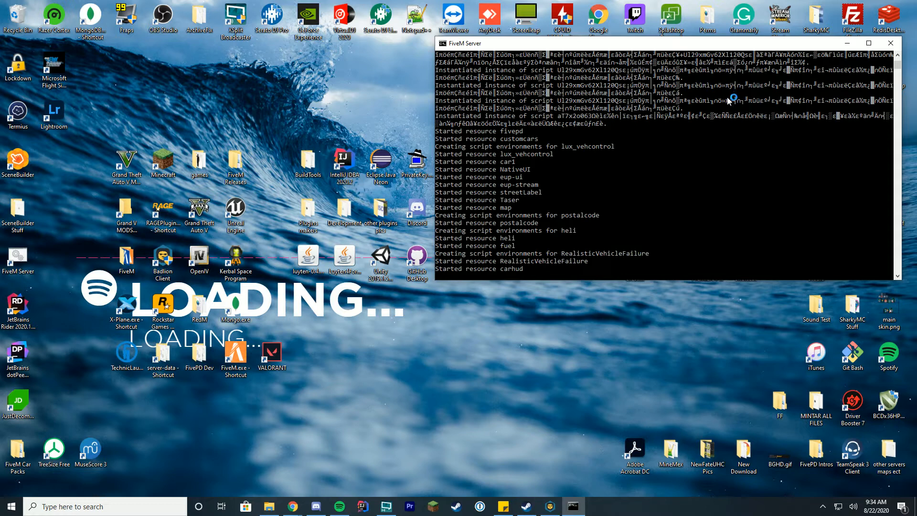
pyautogui.moveTo(739, 116)
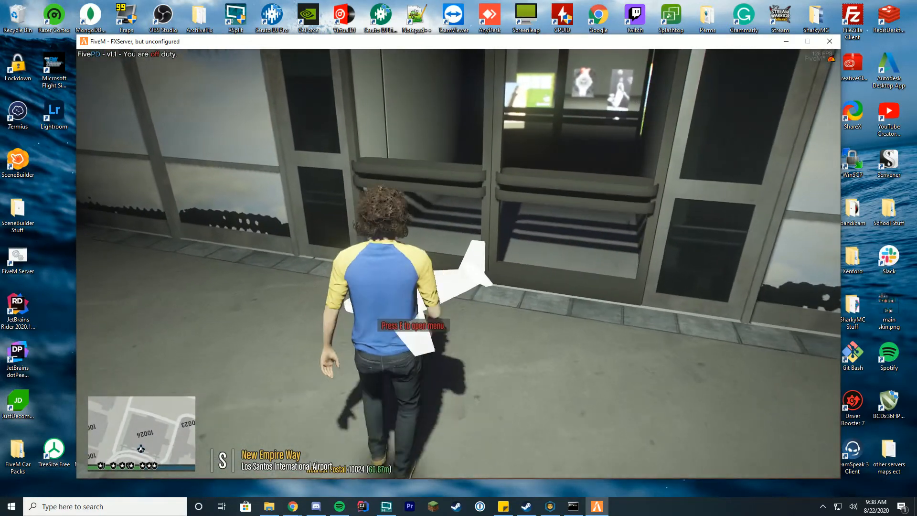
# - Travel from the airport to North Yankton via the E menu and drive the snowy roads
pyautogui.press('e')
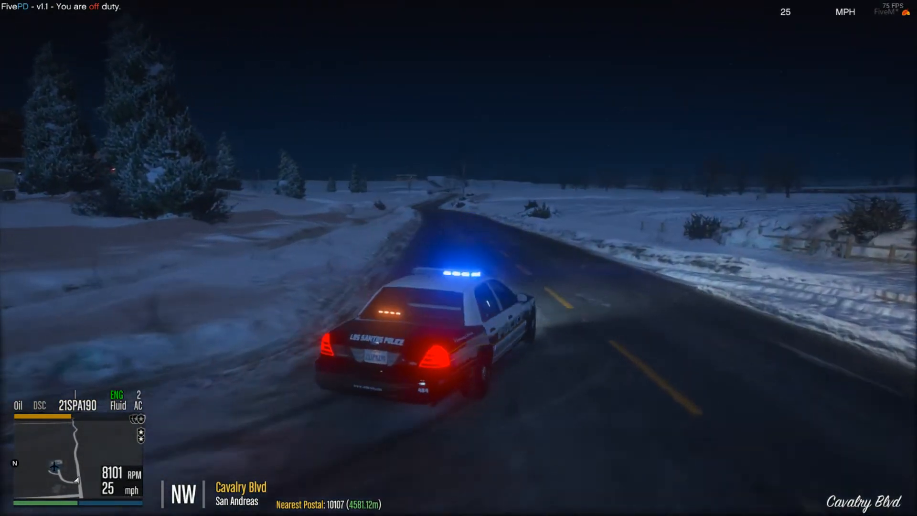
pyautogui.press('w')
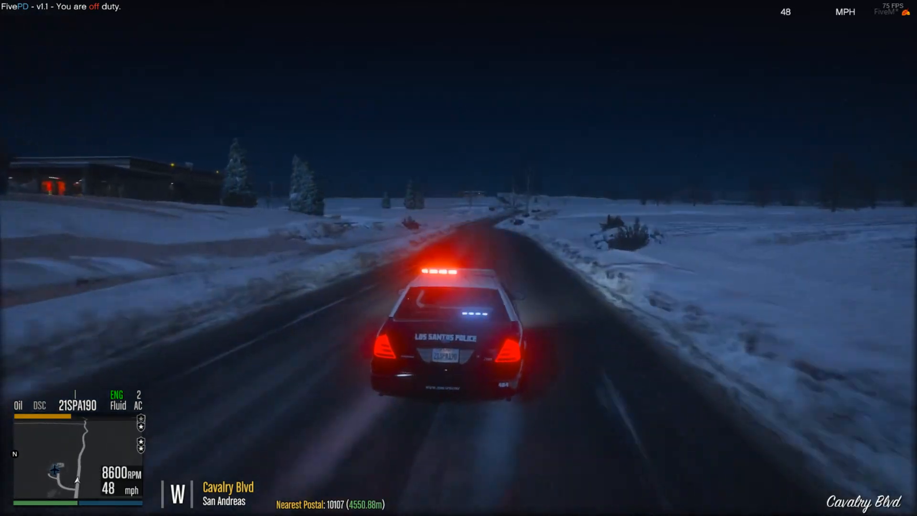